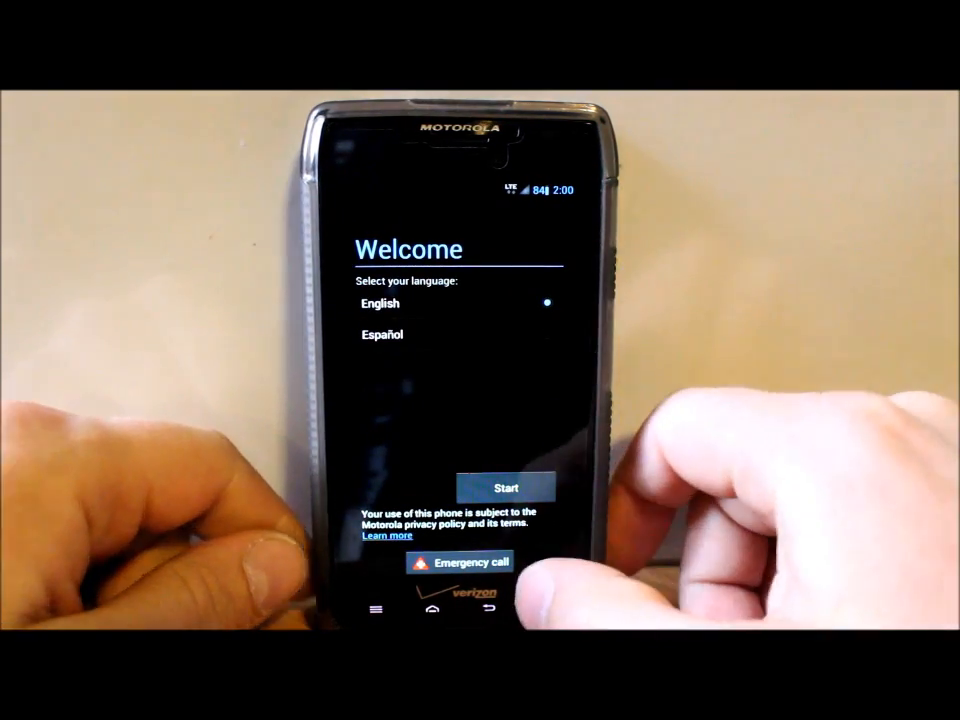
Step: Pass the welcome, privacy, location consent and how-to videos pages with Google Wi-Fi location enabled
{"action": "left_click", "coordinate": [506, 488]}
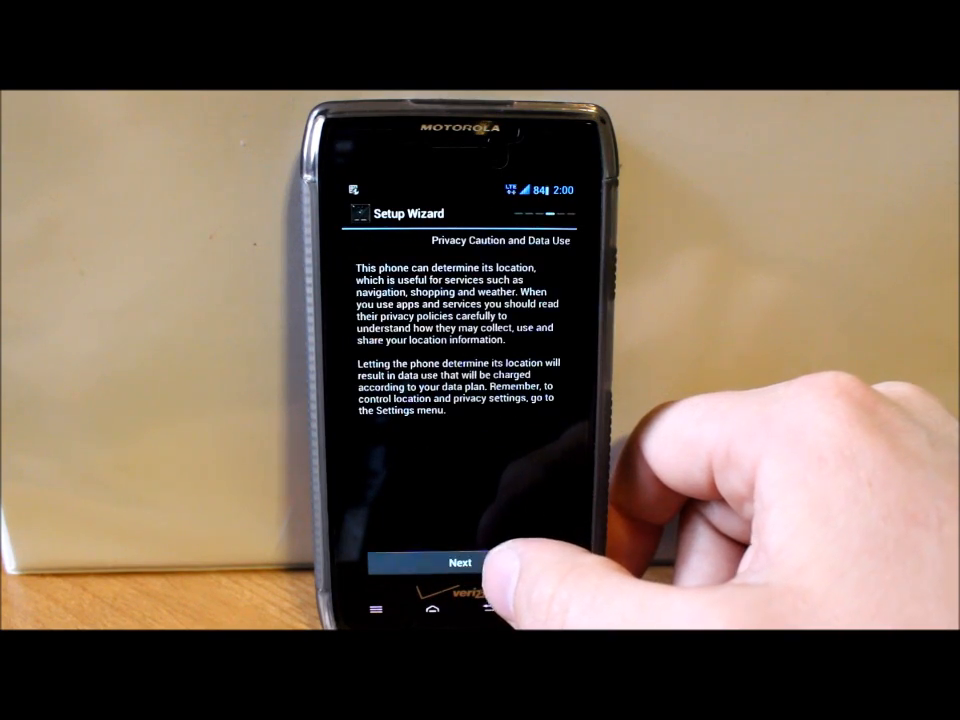
{"action": "left_click", "coordinate": [460, 562]}
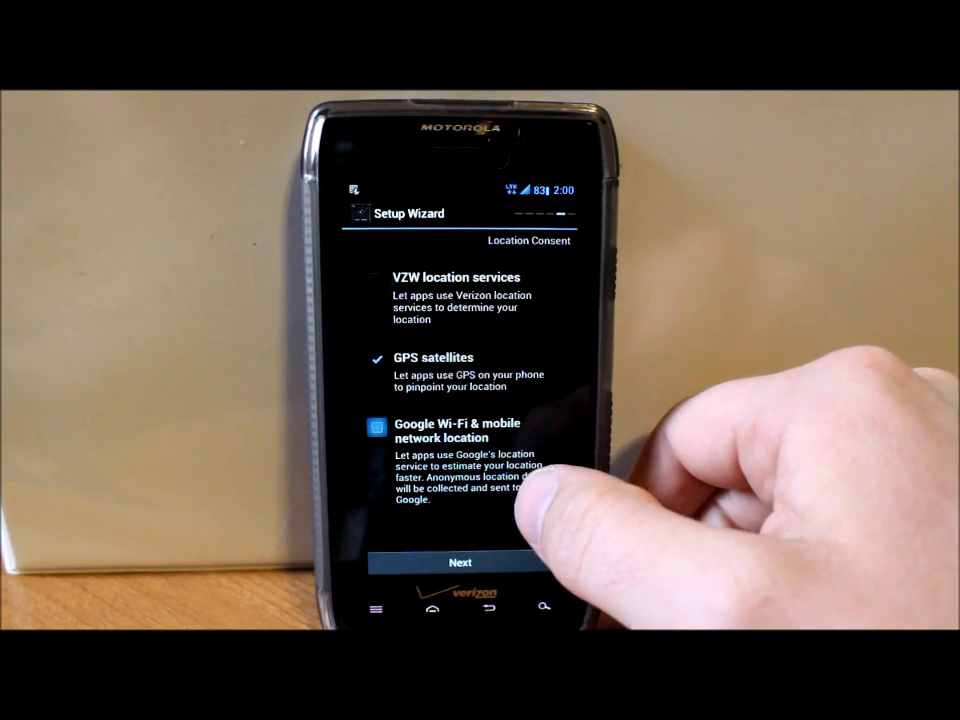
{"action": "left_click", "coordinate": [376, 430]}
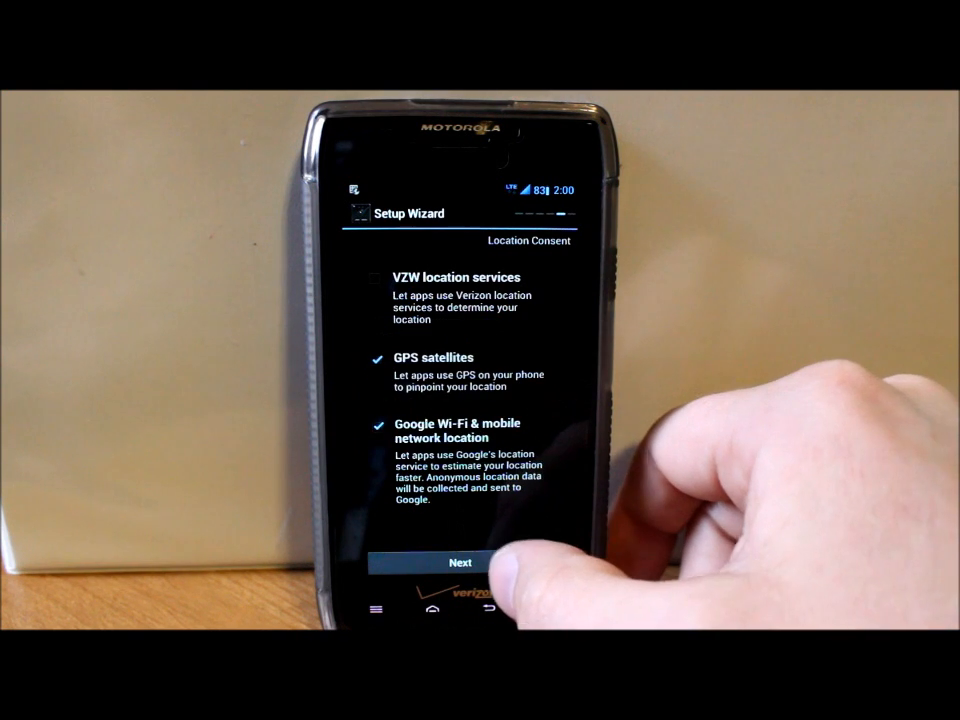
{"action": "left_click", "coordinate": [460, 562]}
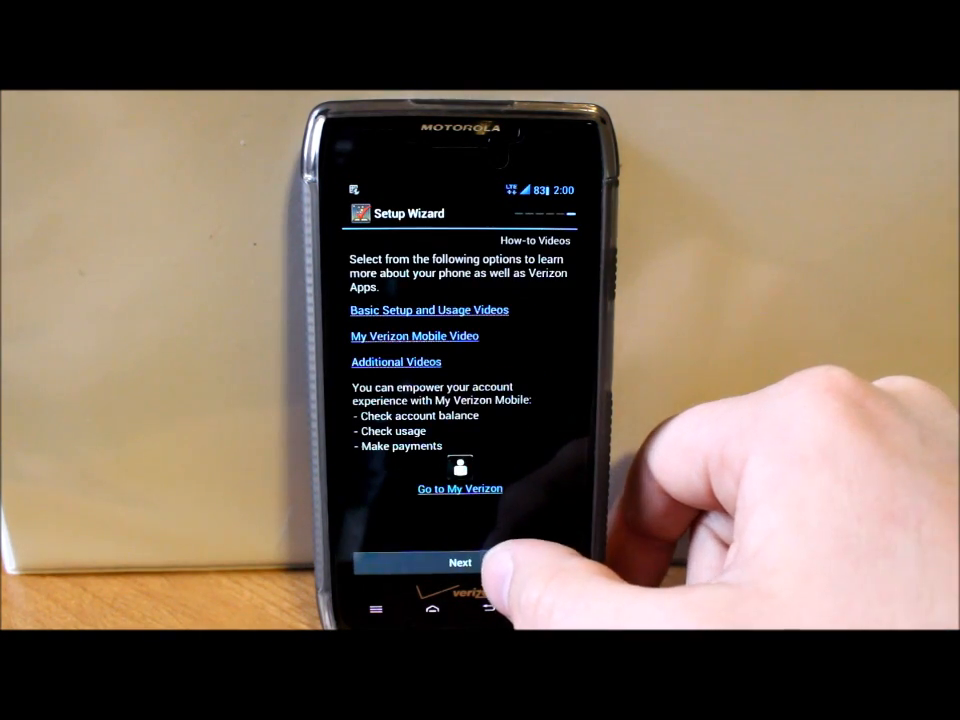
{"action": "left_click", "coordinate": [460, 562]}
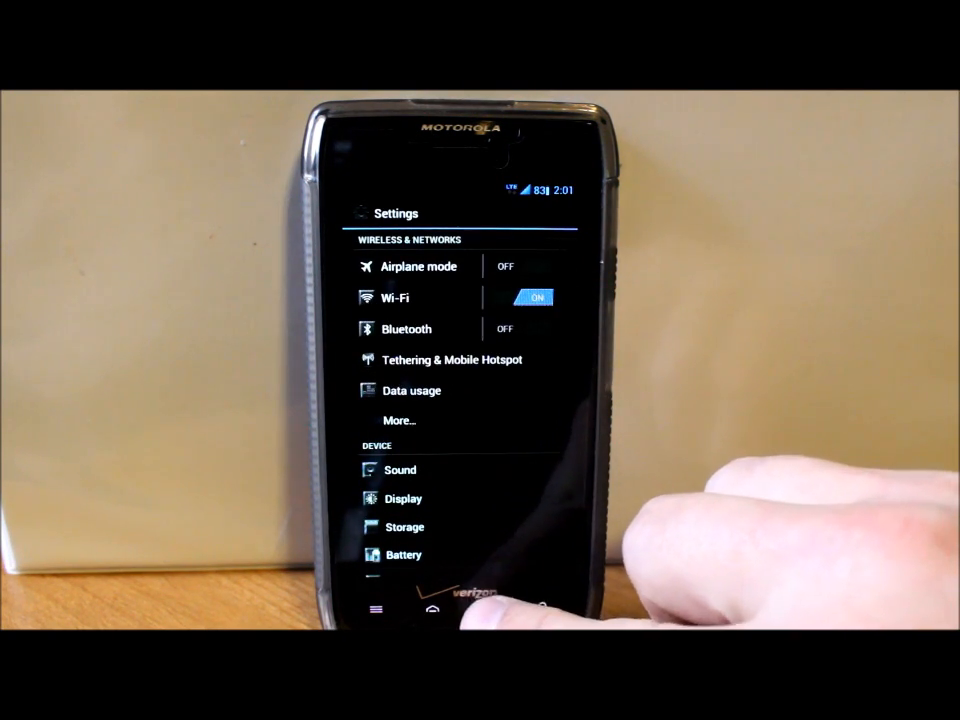
Step: Leave the blacked-out Settings list and return to the lightning-wallpaper home screen
{"action": "left_click", "coordinate": [450, 600]}
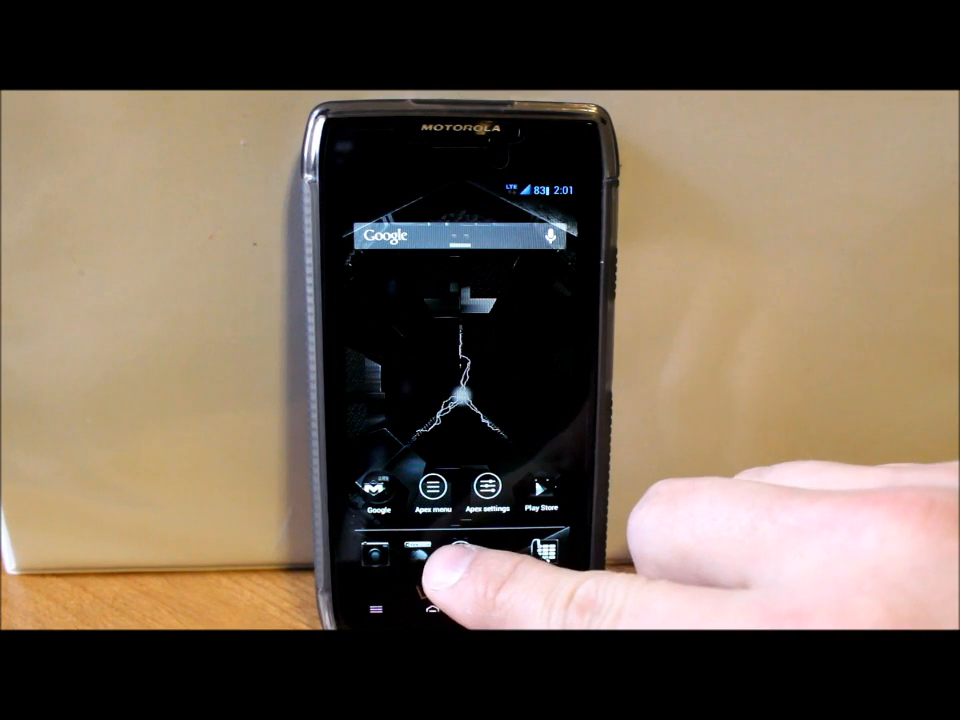
Step: Browse the blacked-out app drawer to the page containing No-frills CPU Control
{"action": "left_click", "coordinate": [456, 576]}
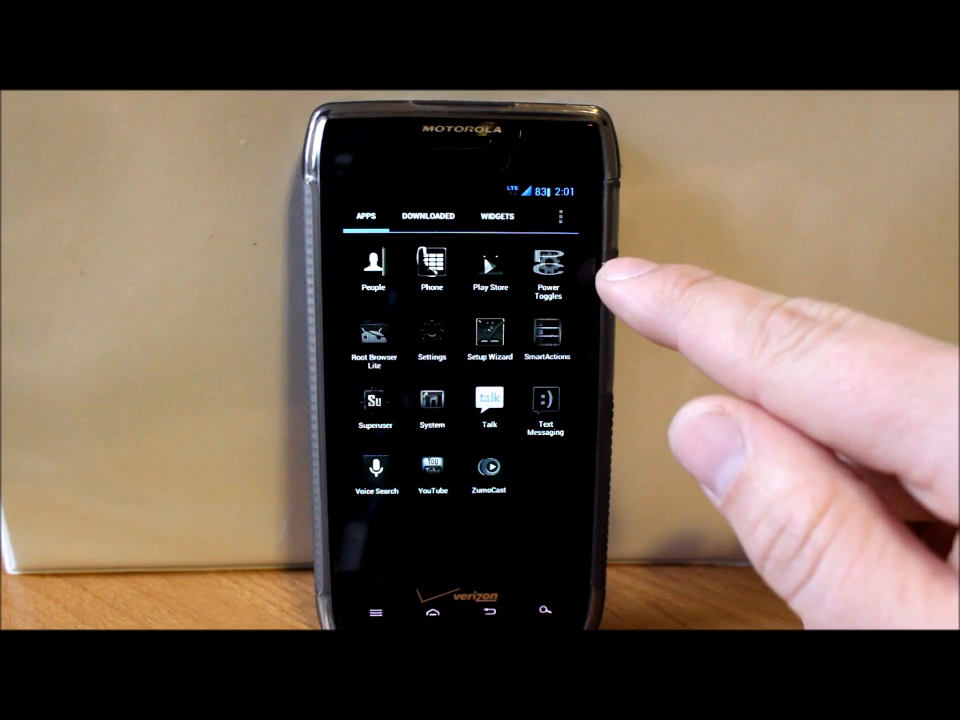
{"action": "left_click", "coordinate": [548, 264]}
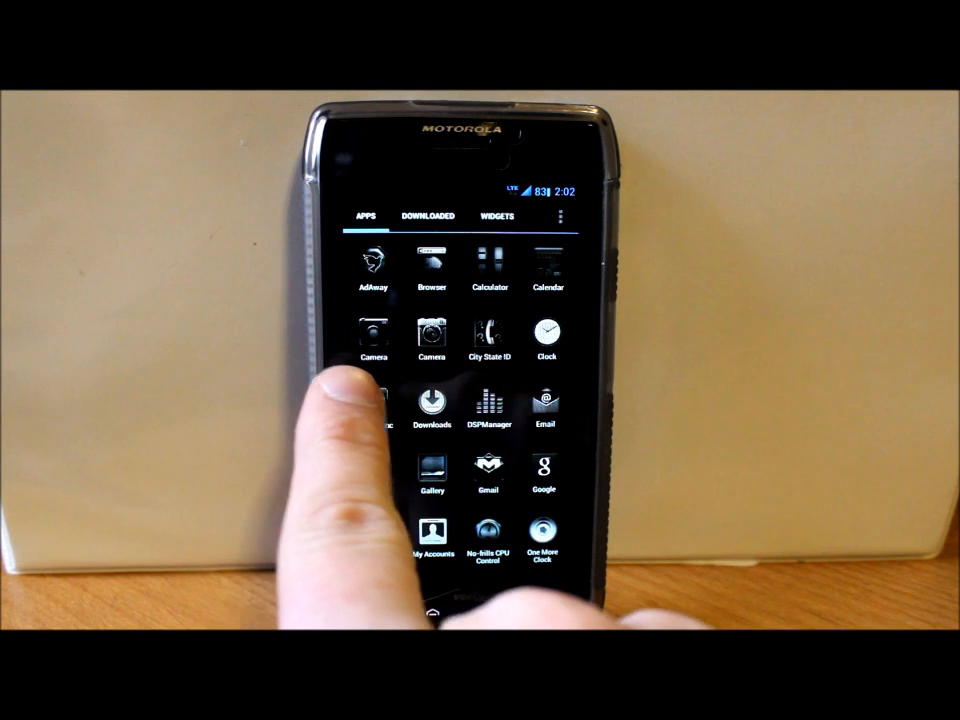
{"action": "scroll", "scroll_direction": "down", "scroll_amount": 3}
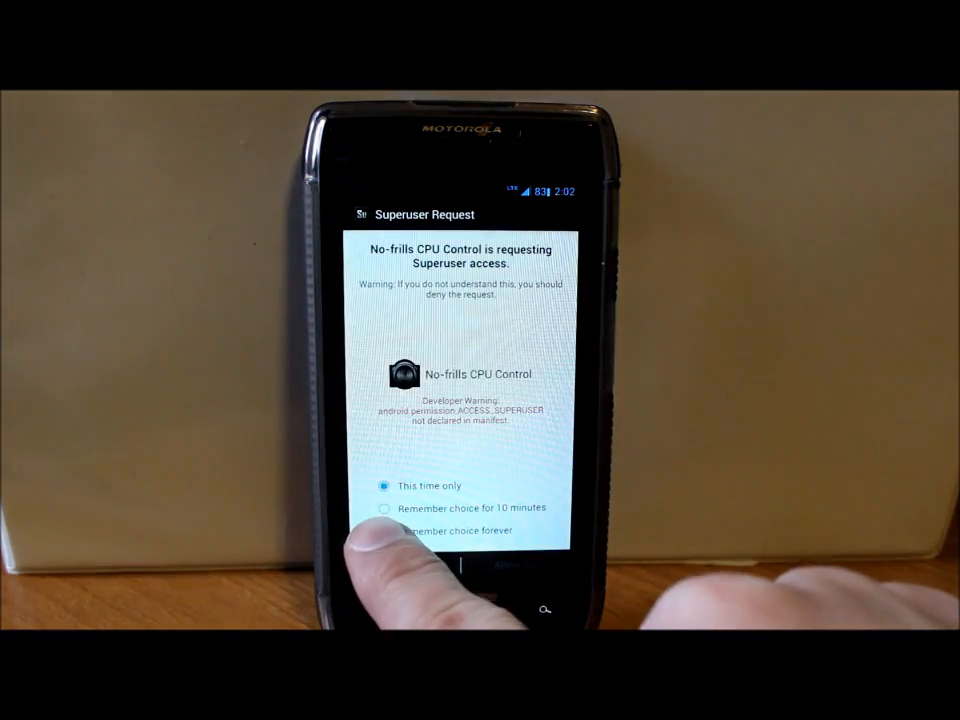
Step: Answer No-frills CPU Control's Superuser access request and return to the app drawer
{"action": "left_click", "coordinate": [384, 532]}
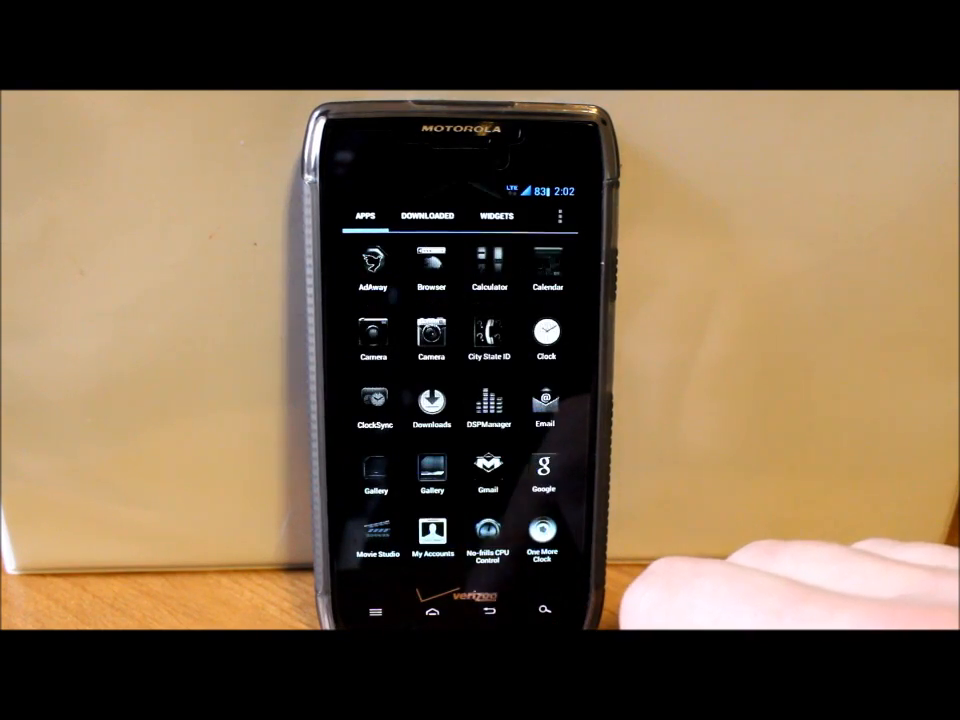
Step: Browse the Widgets list, place the toggles row, and show the home menu with Add, Wallpaper and Theme settings
{"action": "left_click", "coordinate": [496, 216]}
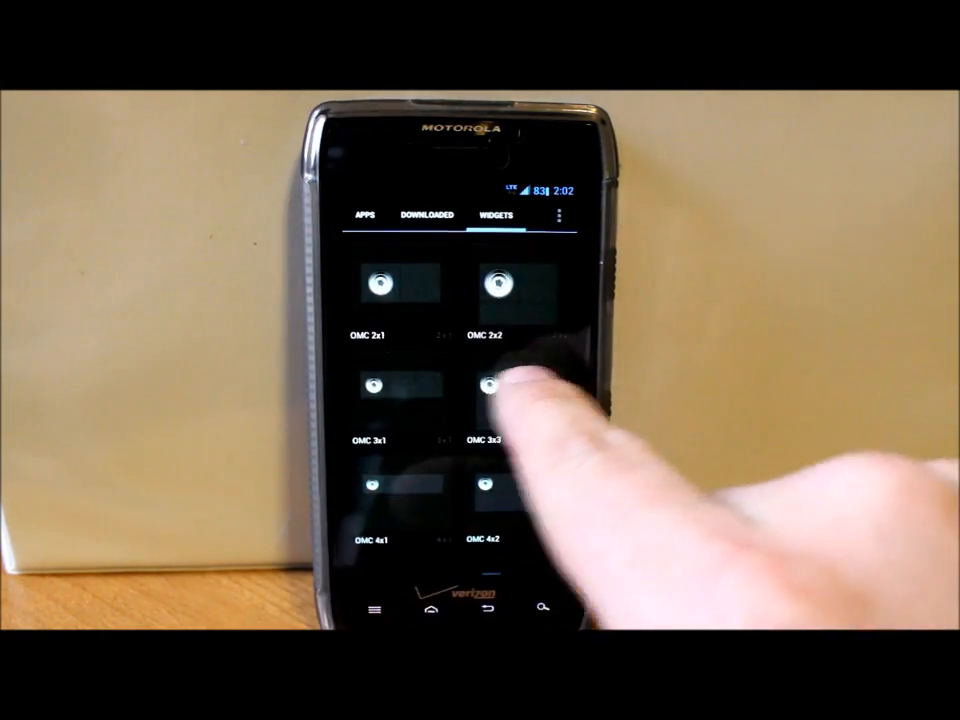
{"action": "scroll", "scroll_direction": "down", "scroll_amount": 3}
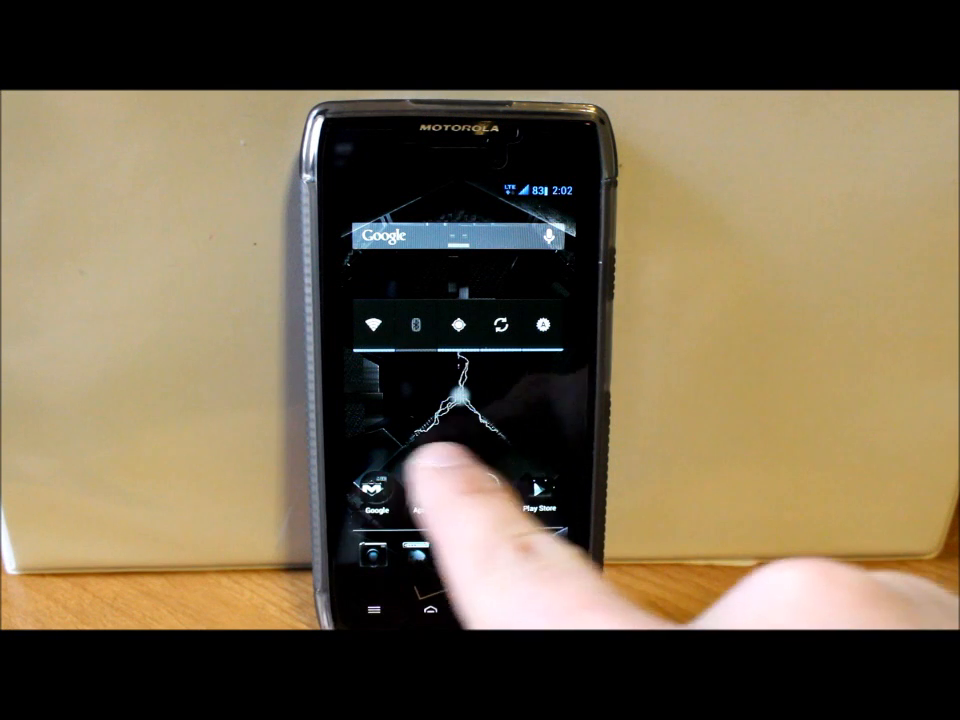
{"action": "left_click", "coordinate": [440, 420]}
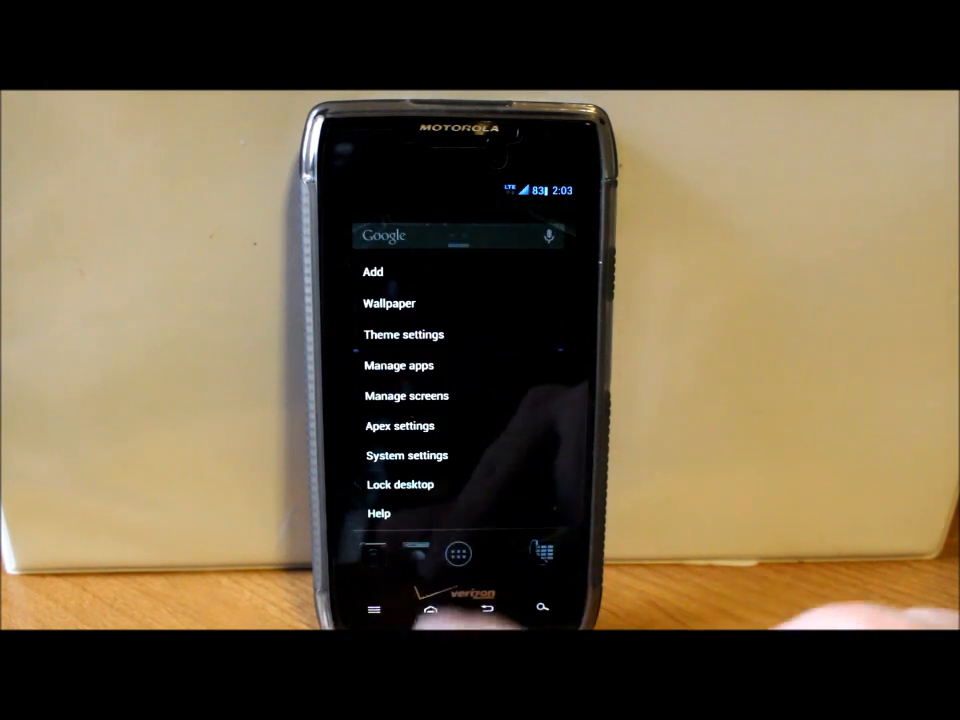